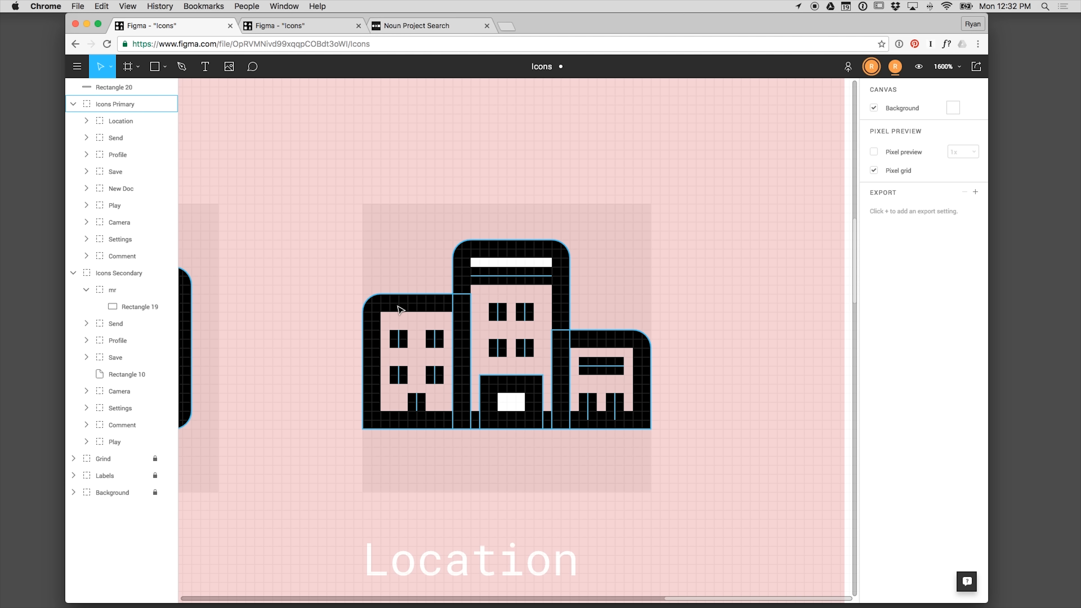
# Step: Zoom out from 1600% to 400% to see the Location icon among the other icons
pyautogui.scroll(-3)
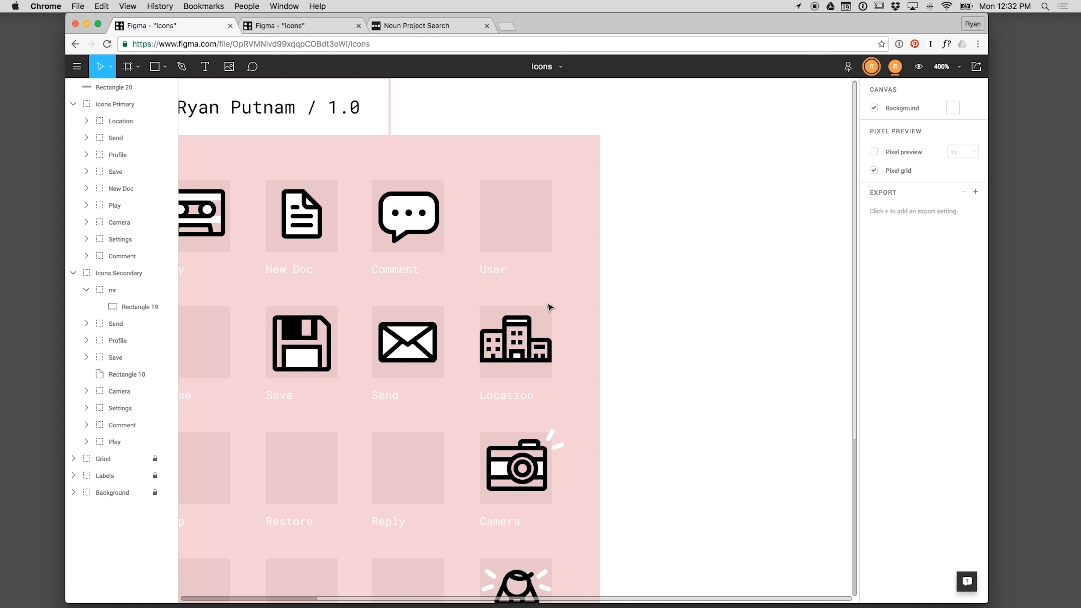
pyautogui.moveTo(640, 329)
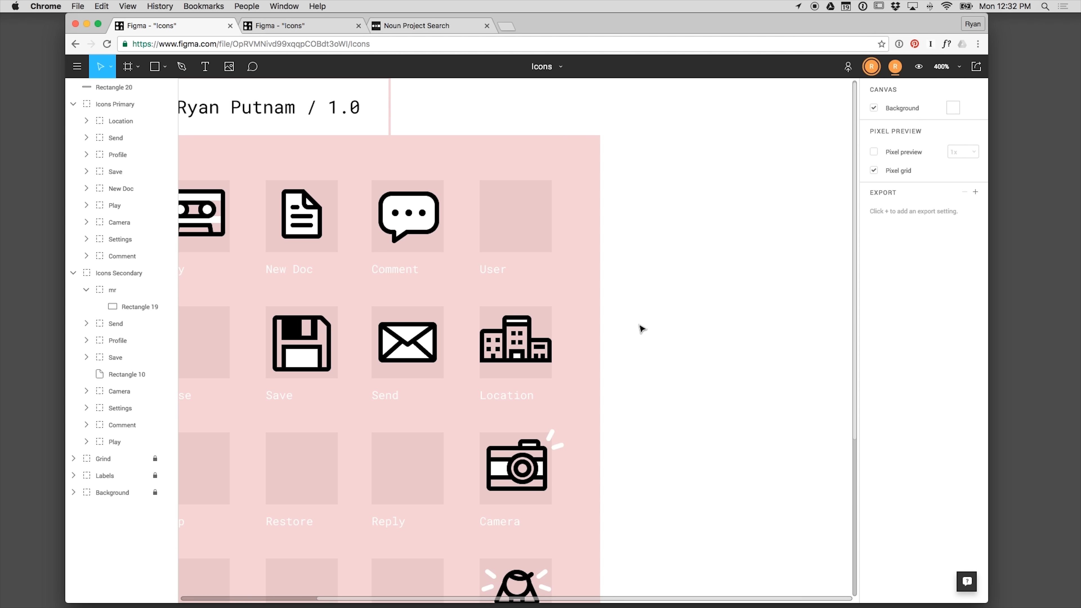
# Step: Select the Icons Primary group, then move Rectangle 20 into the Icons Secondary Location group
pyautogui.click(115, 104)
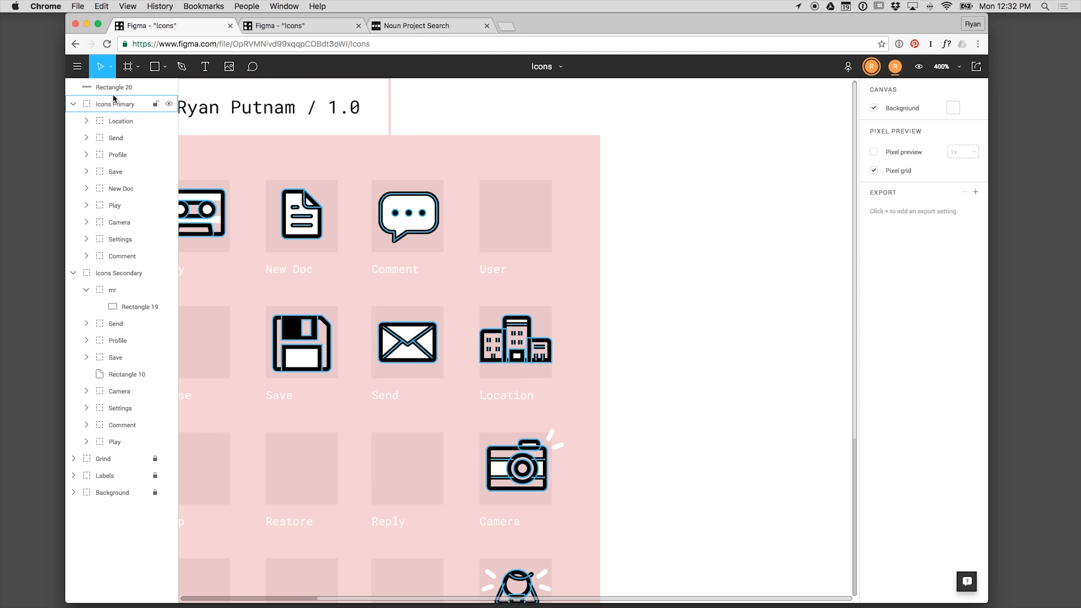
pyautogui.click(132, 290)
pyautogui.write('Location')
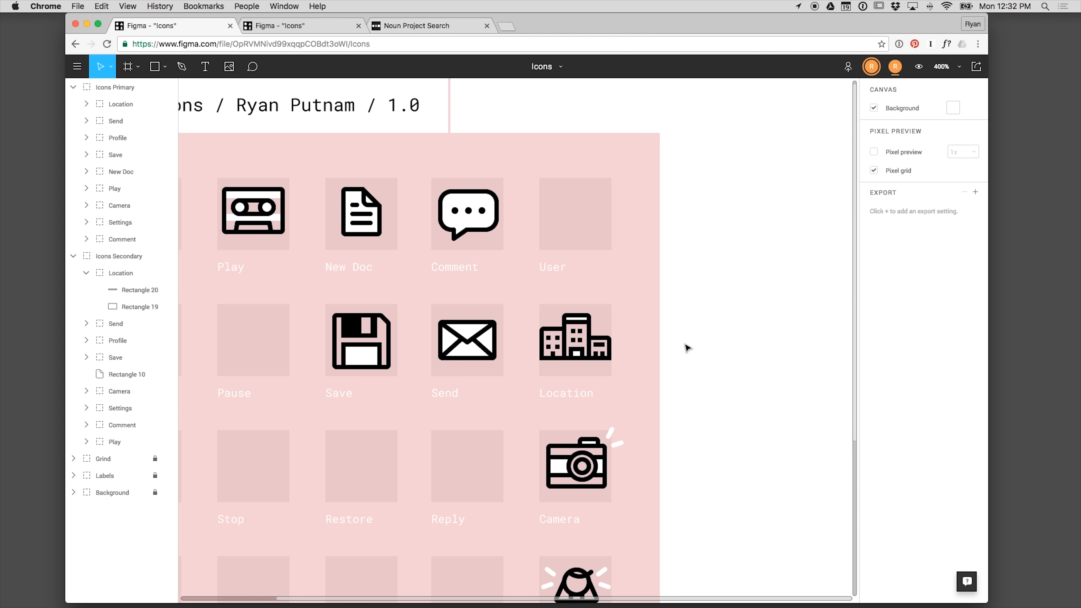
pyautogui.moveTo(678, 374)
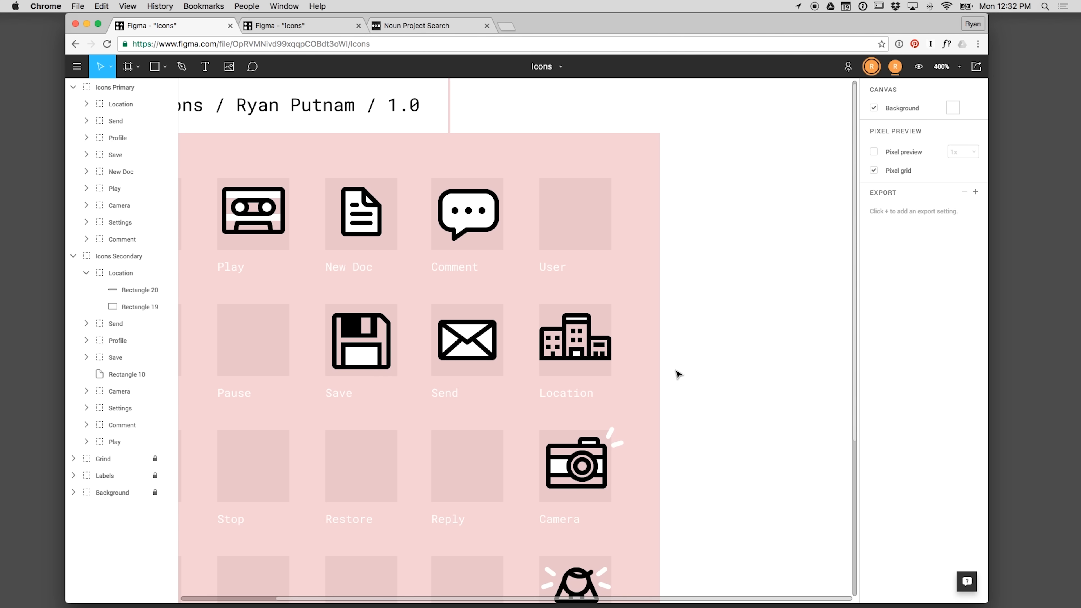
pyautogui.moveTo(664, 370)
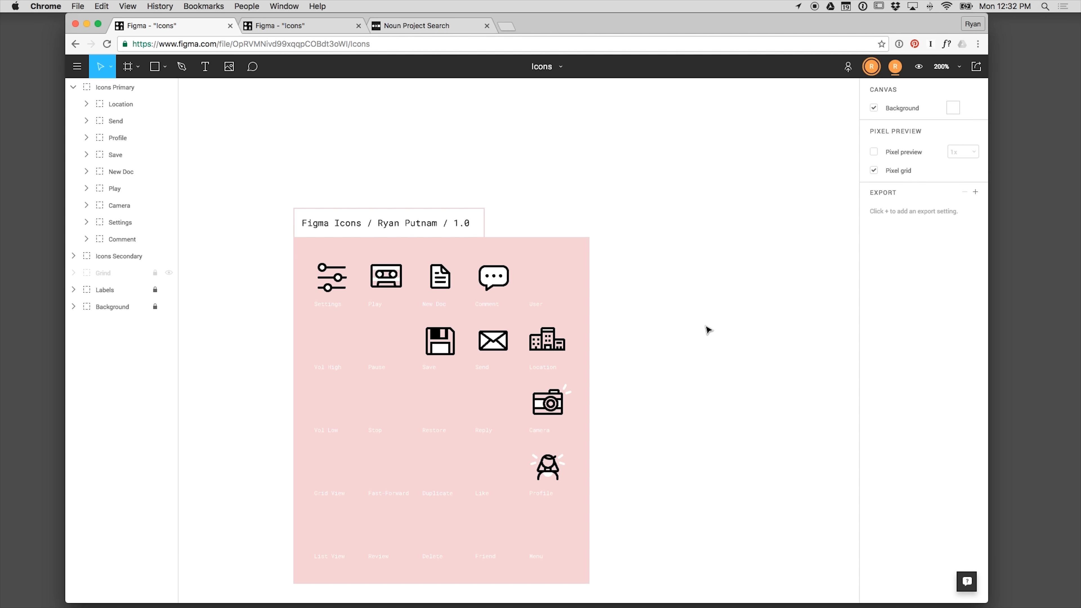
# Step: Expand the primary Location frame to show its lines and rectangles at 400%
pyautogui.click(170, 289)
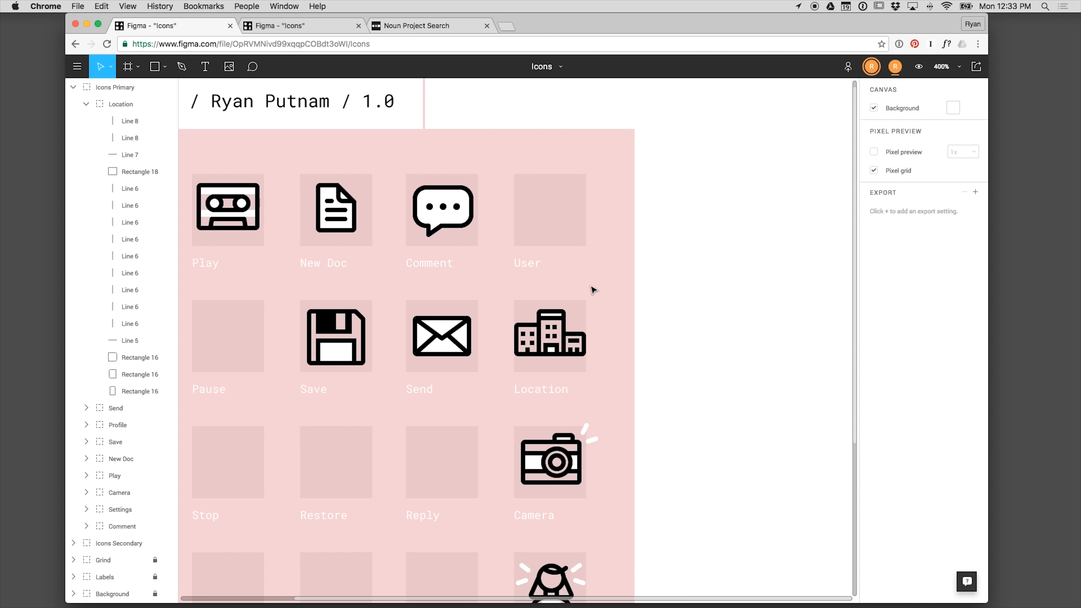
pyautogui.moveTo(580, 322)
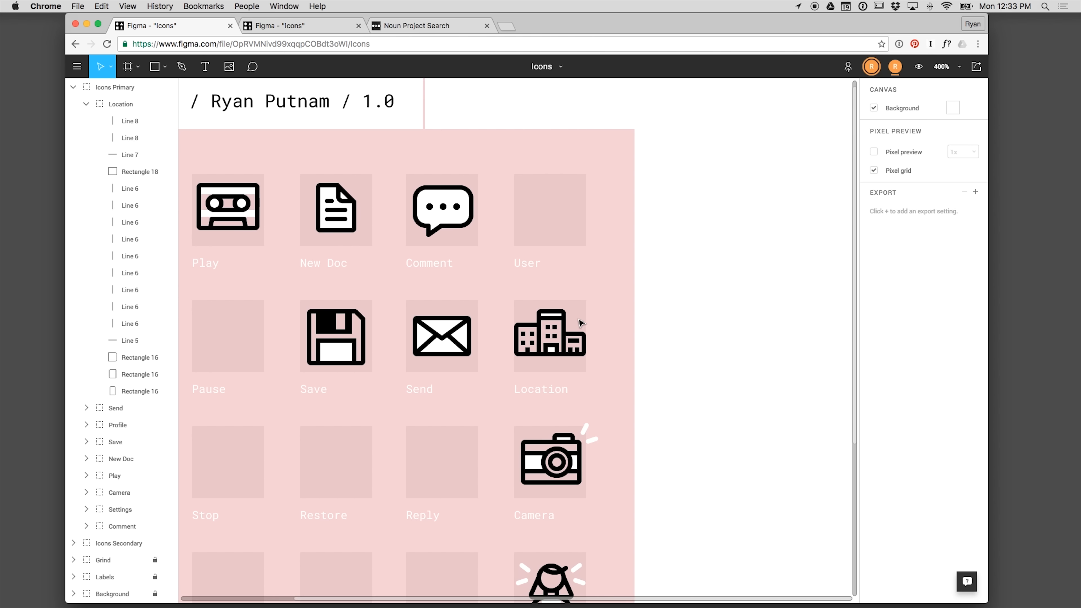
pyautogui.moveTo(582, 319)
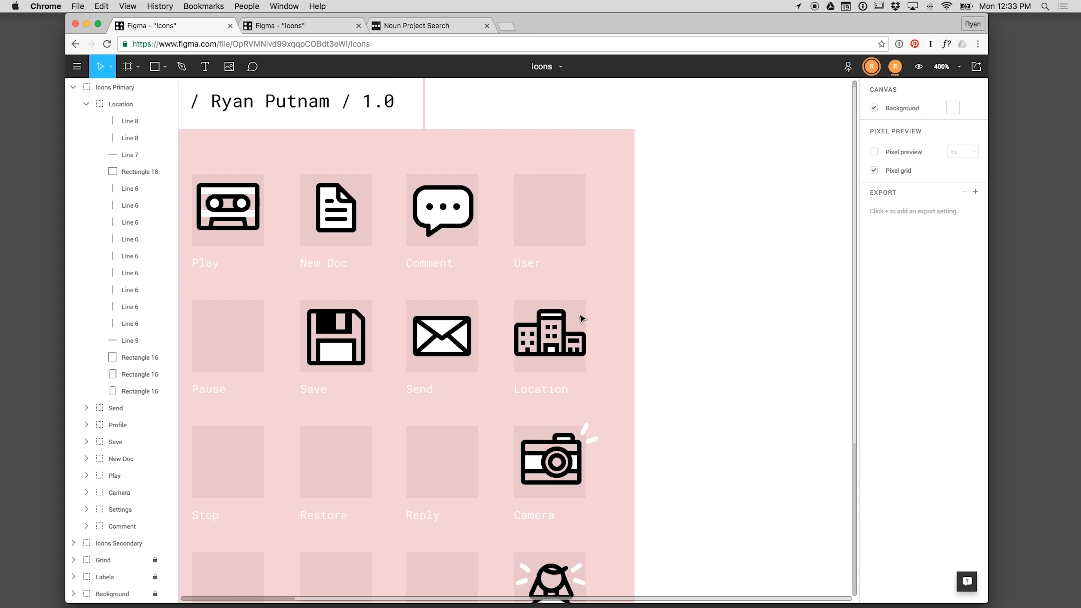